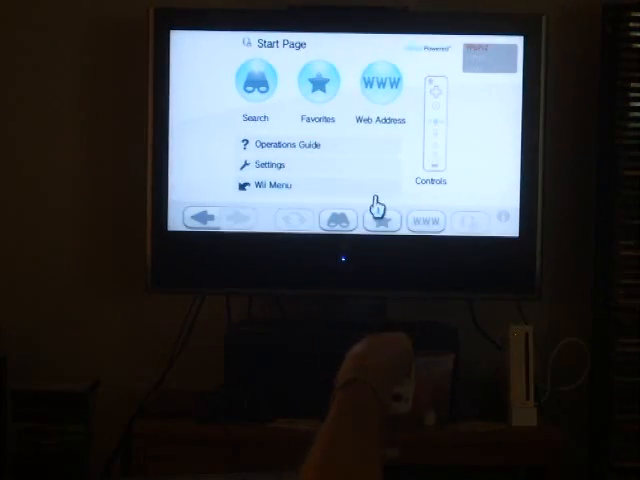
# Step: Load the Control Unicode Mappings page listing D-pad and button input mappings
pyautogui.click(316, 84)
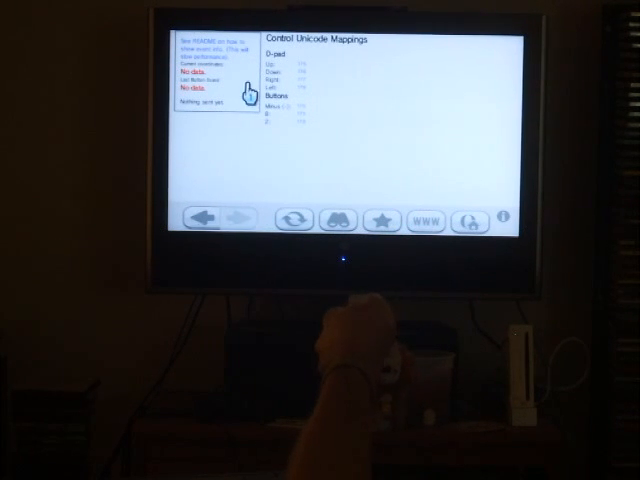
pyautogui.moveTo(332, 128)
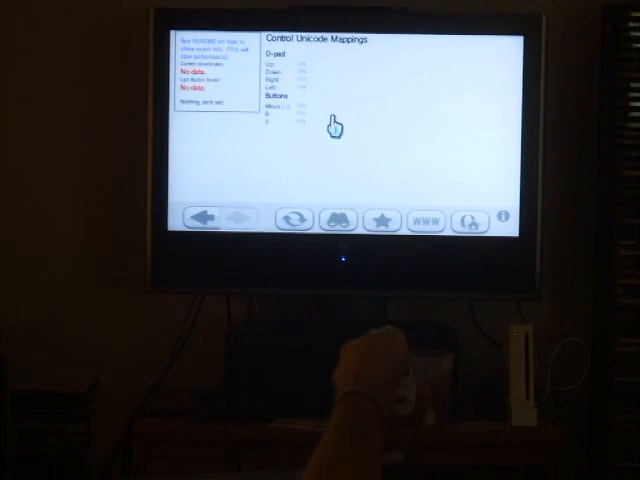